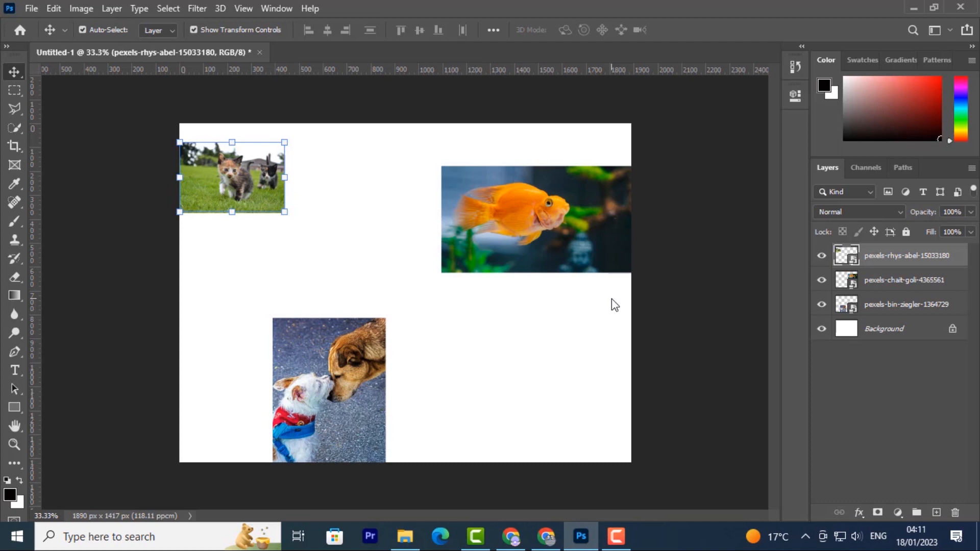
Step: Switch to the Zoom tool and toggle between Zoom In and Zoom Out modes to reach a 50% view
{"action": "left_click", "coordinate": [336, 259]}
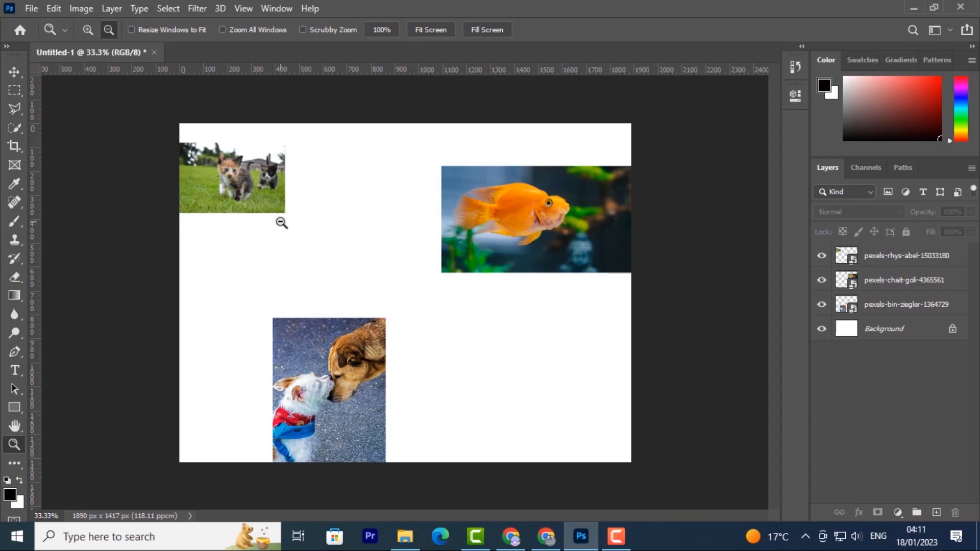
{"action": "left_click", "coordinate": [108, 30]}
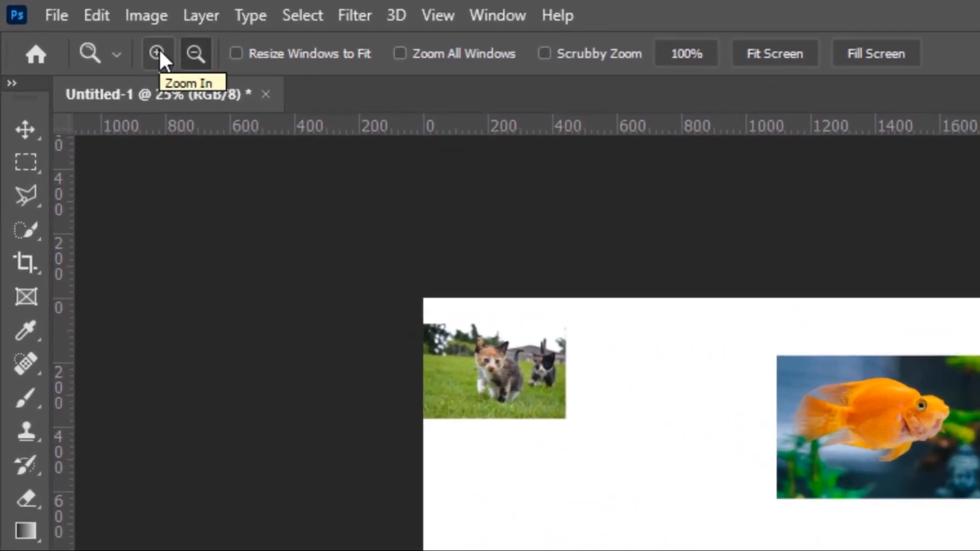
{"action": "left_click", "coordinate": [196, 53]}
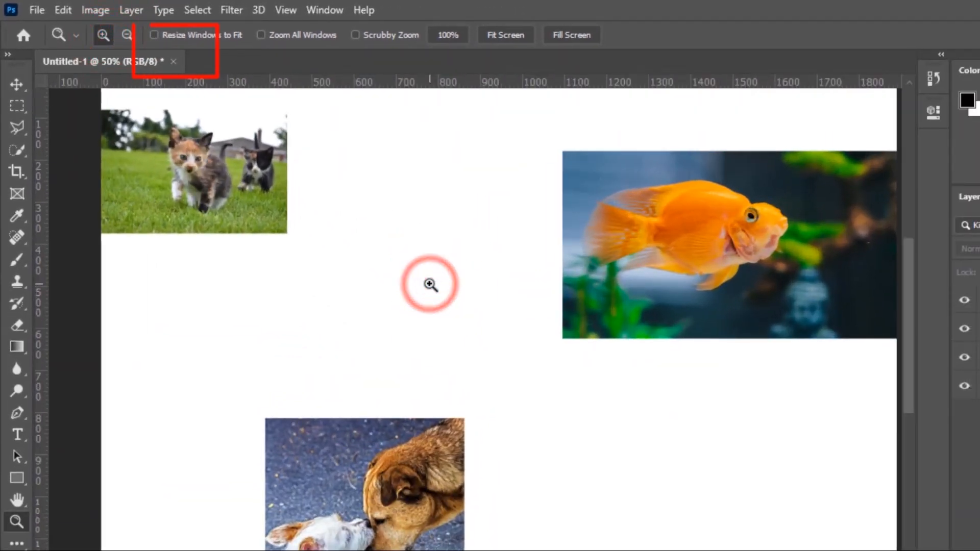
{"action": "left_click", "coordinate": [102, 35]}
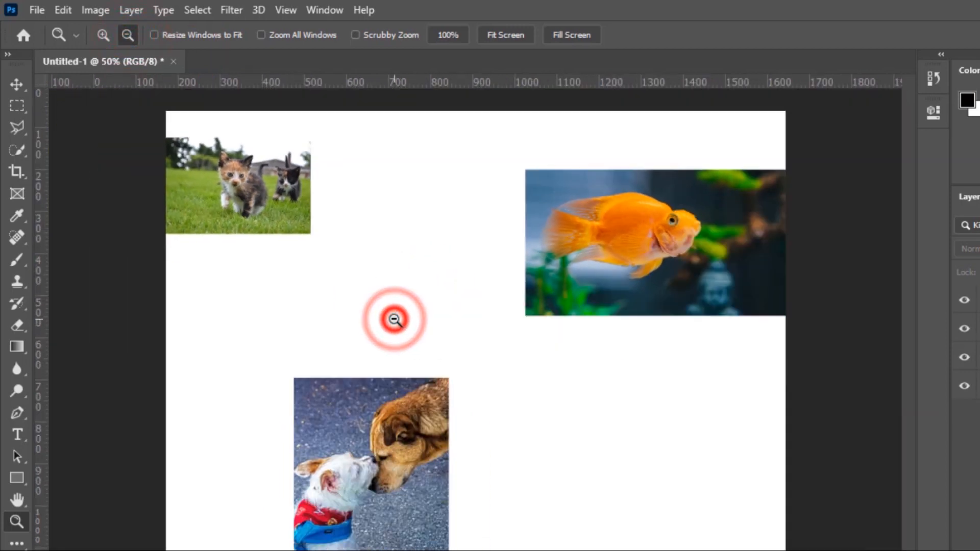
{"action": "left_click", "coordinate": [394, 318]}
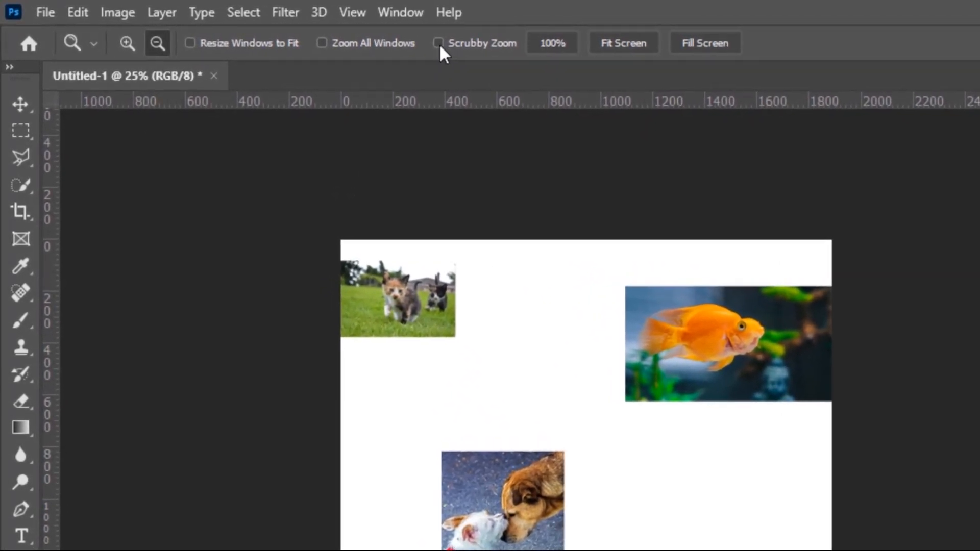
{"action": "left_click", "coordinate": [439, 43]}
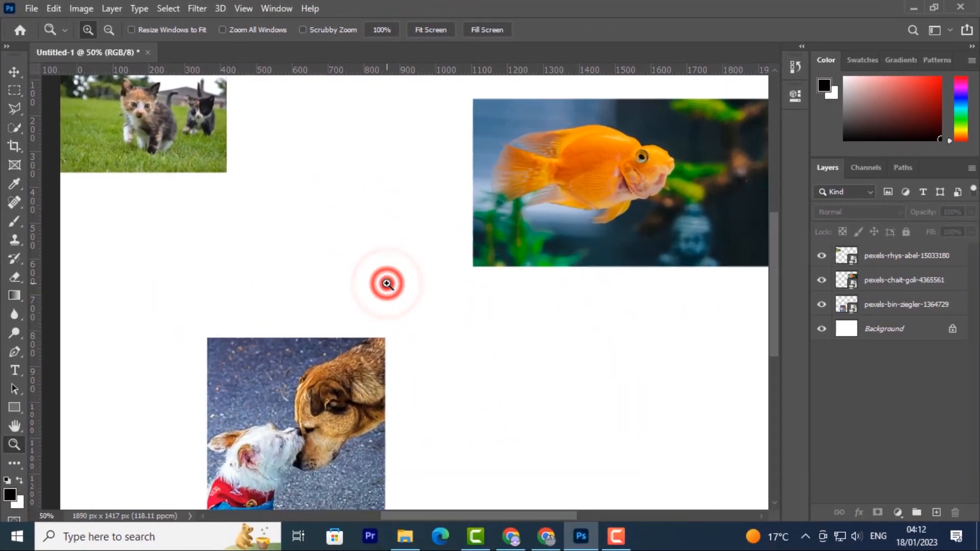
Step: Zoom repeatedly into the brown dog photo until the view reaches 300%
{"action": "left_click", "coordinate": [110, 29]}
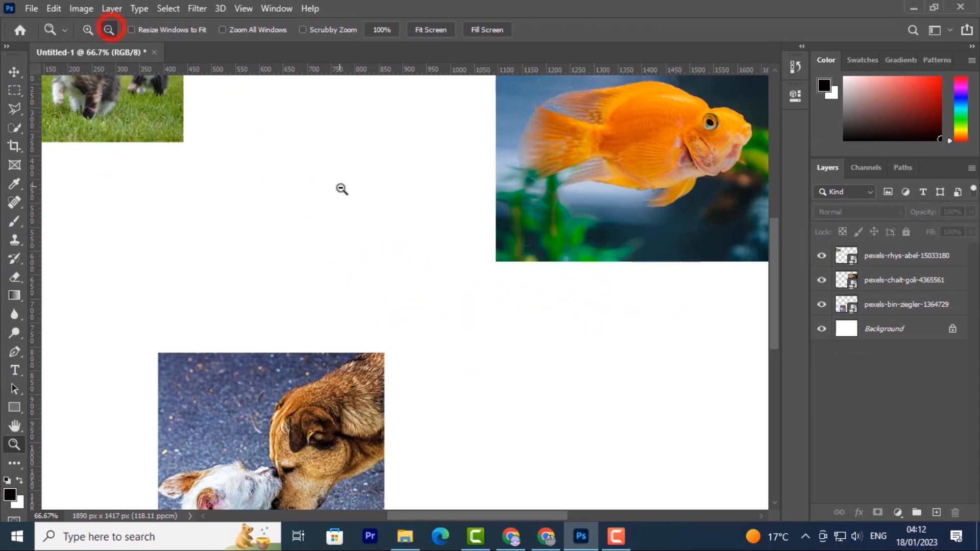
{"action": "left_click", "coordinate": [108, 29]}
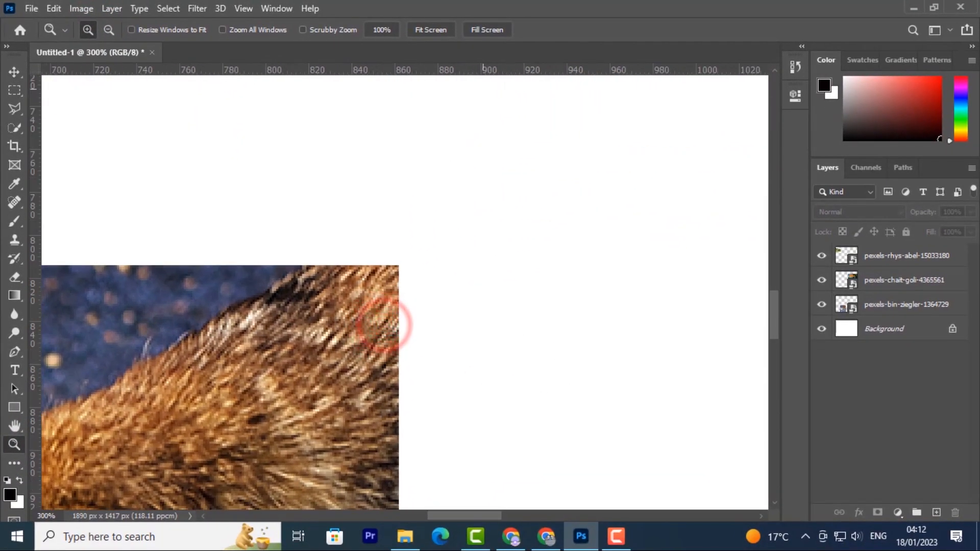
{"action": "mouse_move", "coordinate": [38, 470]}
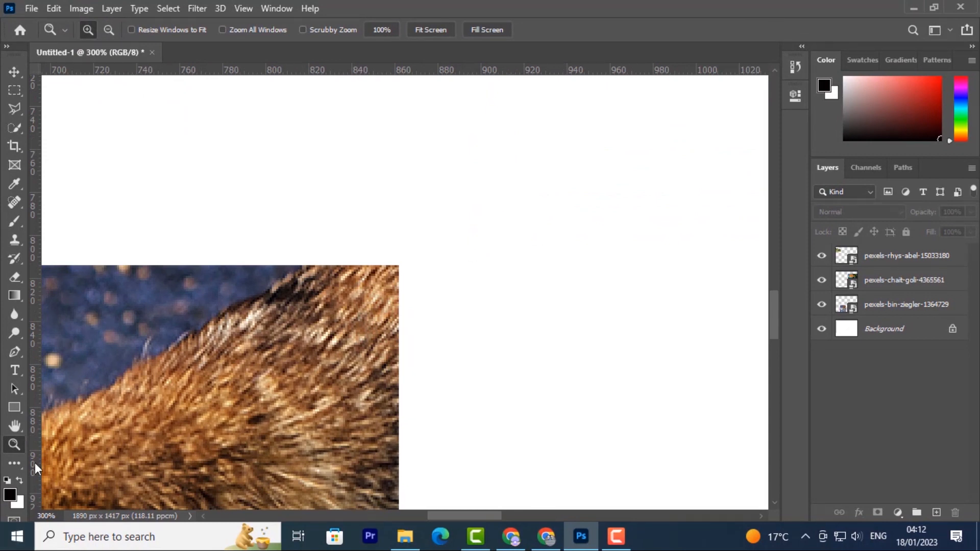
{"action": "mouse_move", "coordinate": [15, 427]}
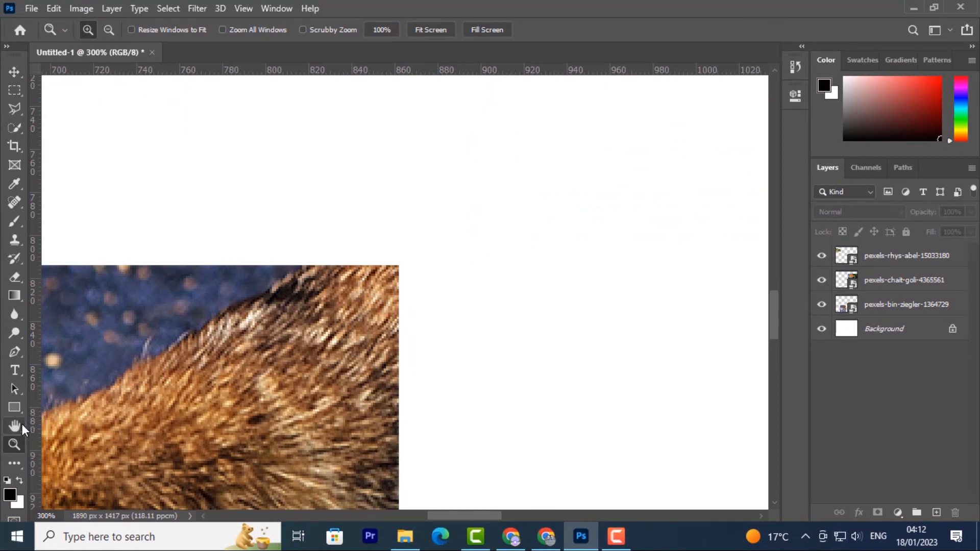
Step: Pan the magnified view across to the goldfish with the Hand tool, then zoom back out to 50%
{"action": "left_click", "coordinate": [15, 427]}
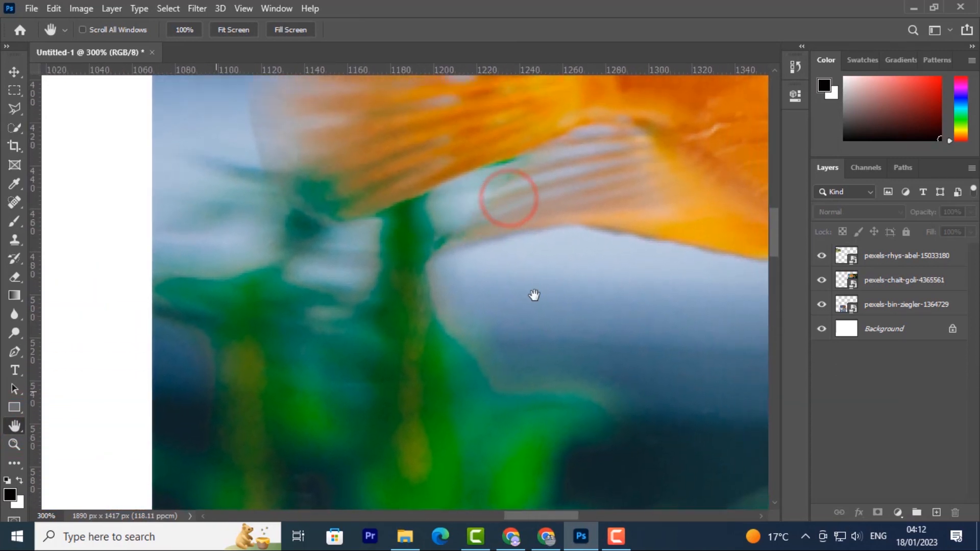
{"action": "left_click_drag", "start_coordinate": [534, 294], "coordinate": [456, 234]}
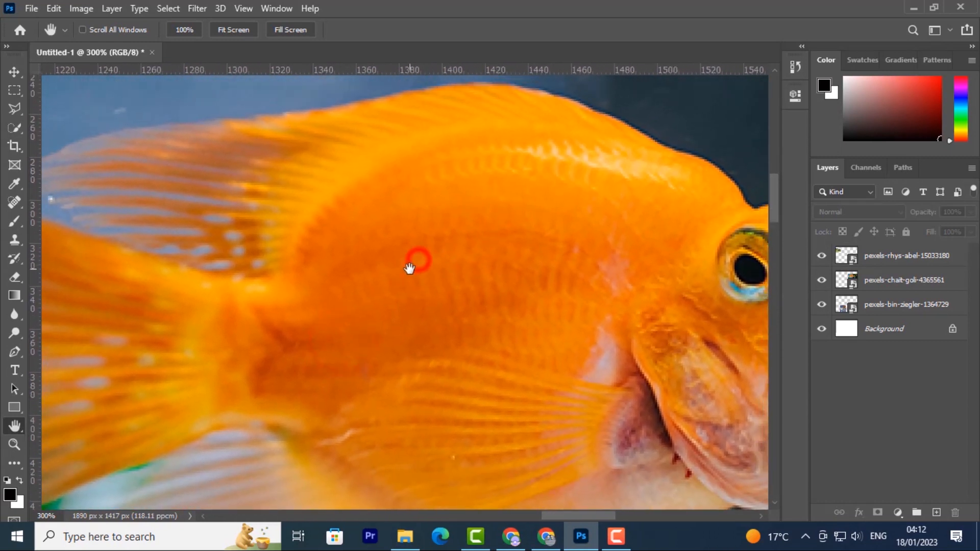
{"action": "mouse_move", "coordinate": [306, 400]}
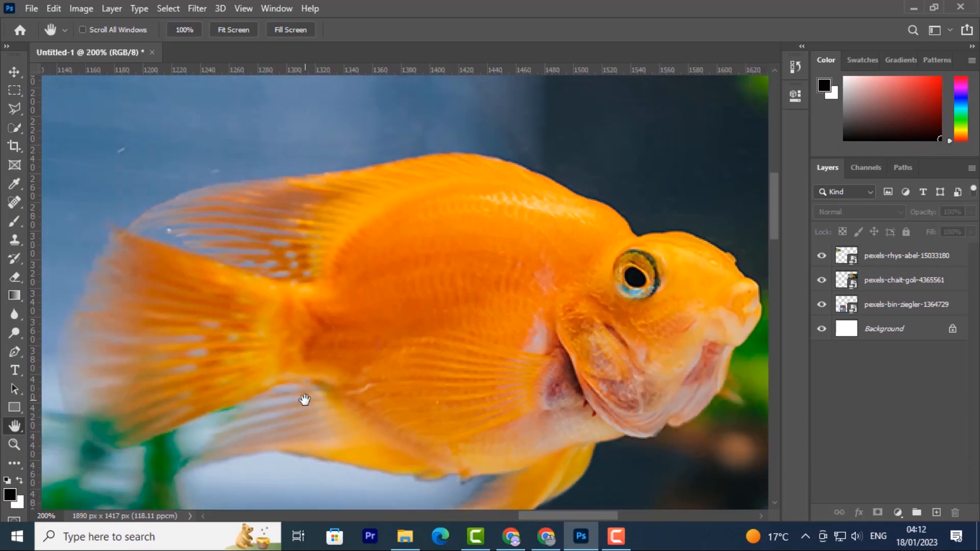
{"action": "left_click", "coordinate": [233, 30]}
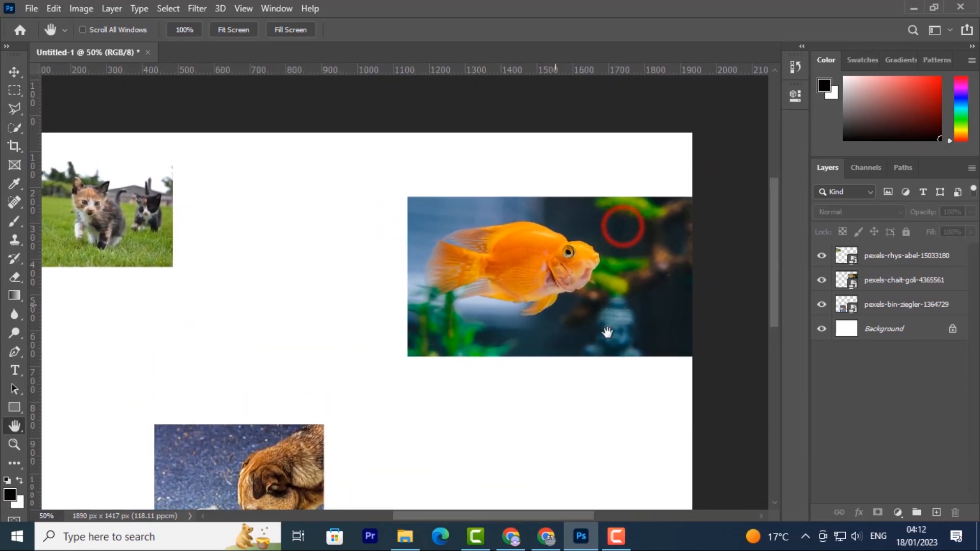
Step: Hold Space for a temporary Hand tool and pan the 50% canvas across the kitten, goldfish and dog photos
{"action": "left_click_drag", "start_coordinate": [607, 331], "coordinate": [383, 311]}
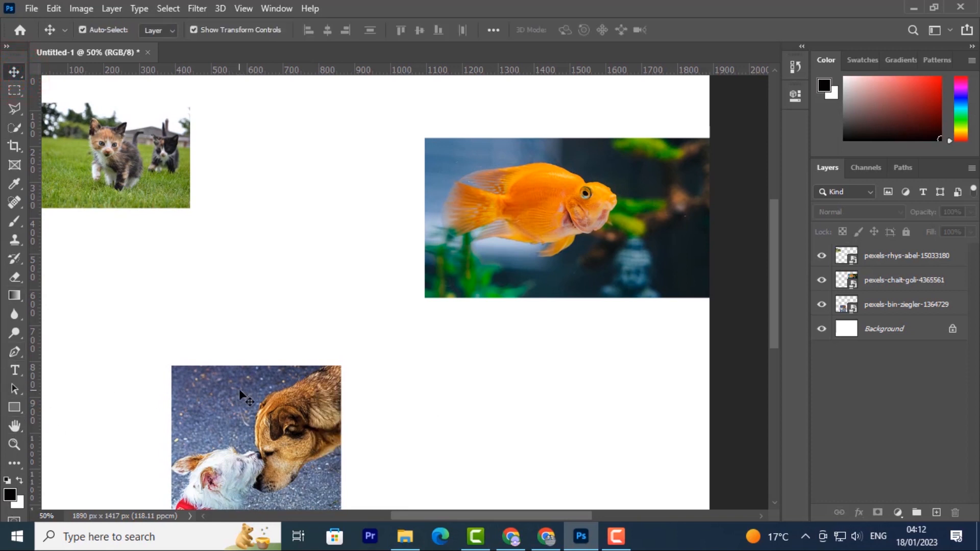
{"action": "mouse_move", "coordinate": [166, 343]}
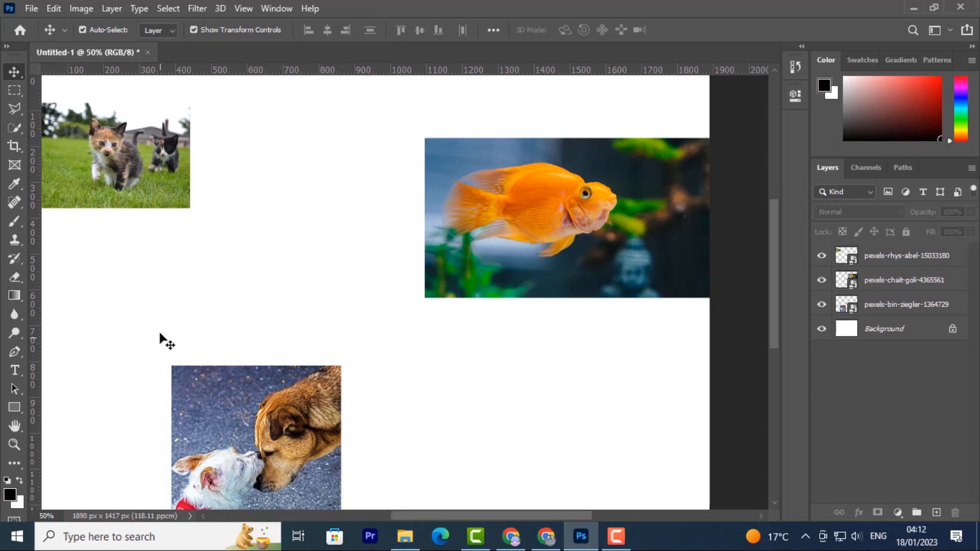
{"action": "mouse_move", "coordinate": [241, 303]}
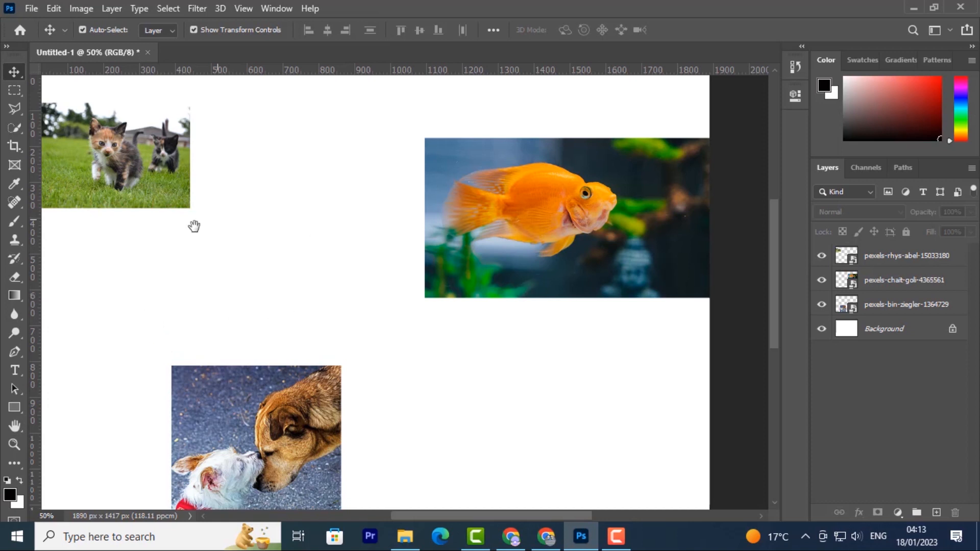
{"action": "mouse_move", "coordinate": [213, 222]}
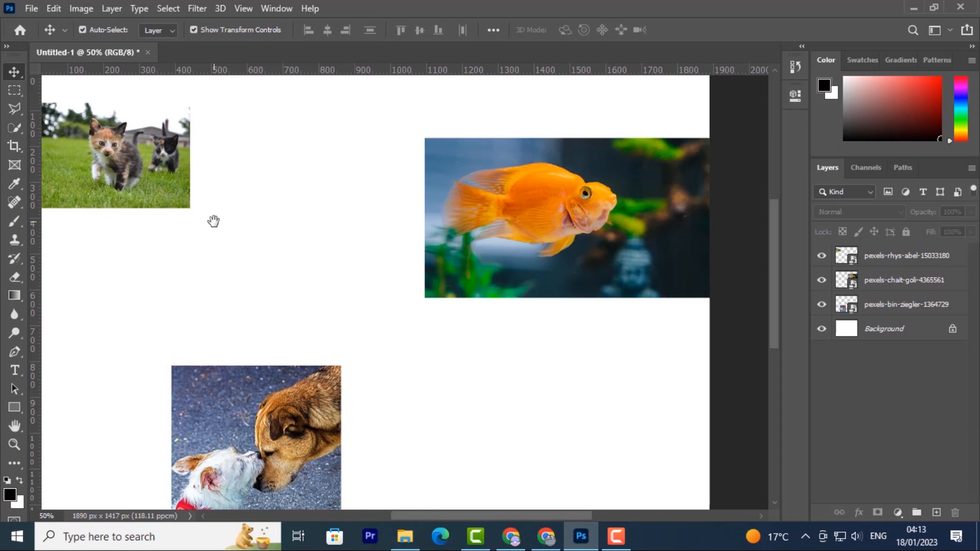
{"action": "key", "text": "space"}
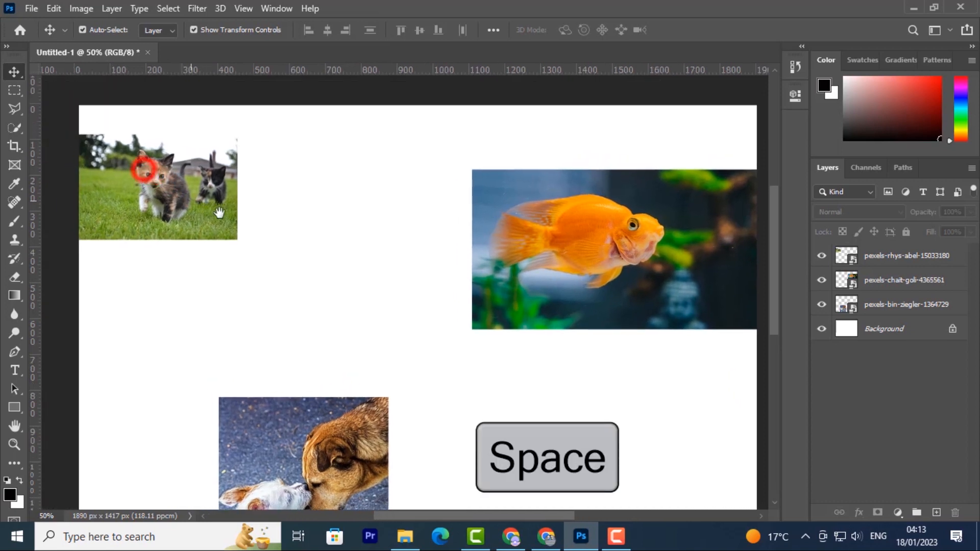
{"action": "scroll", "scroll_direction": "down", "scroll_amount": 3}
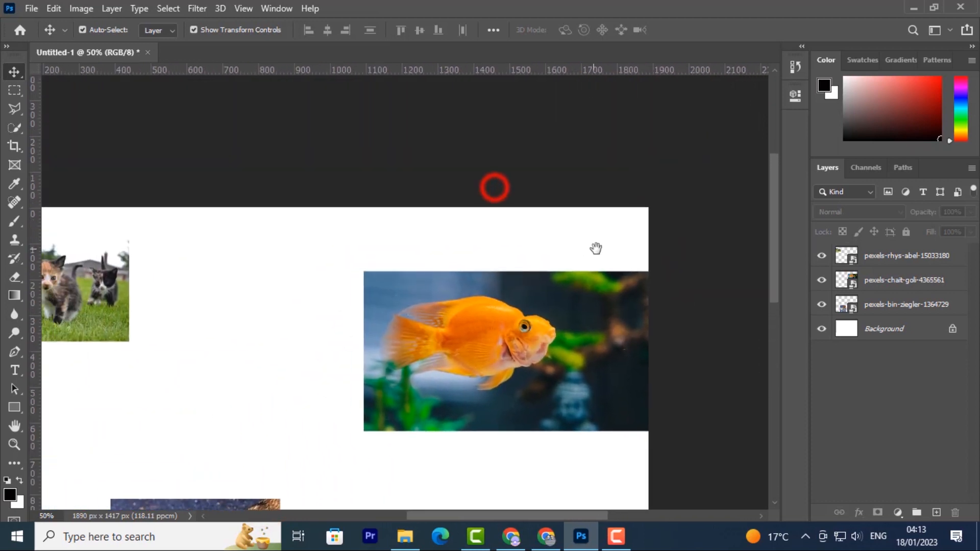
{"action": "left_click_drag", "start_coordinate": [596, 249], "coordinate": [425, 376]}
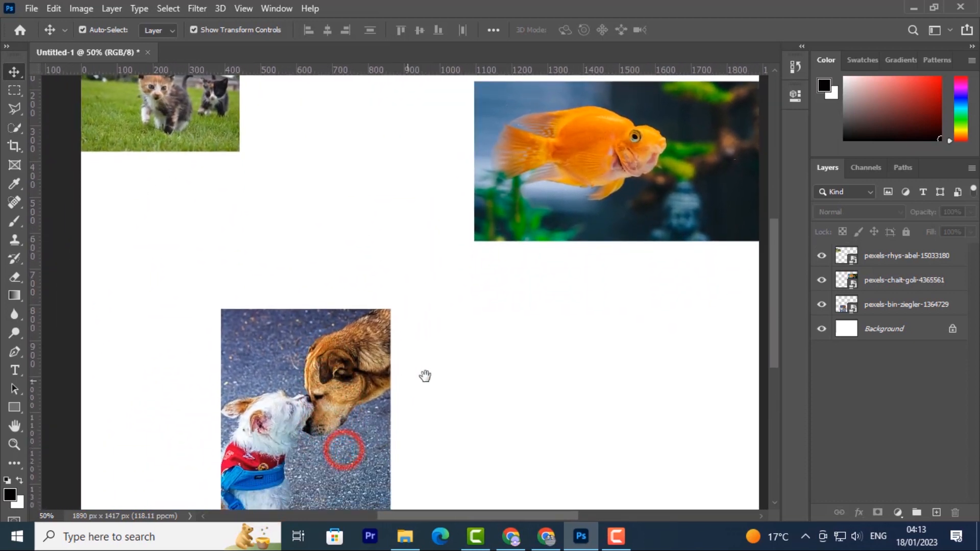